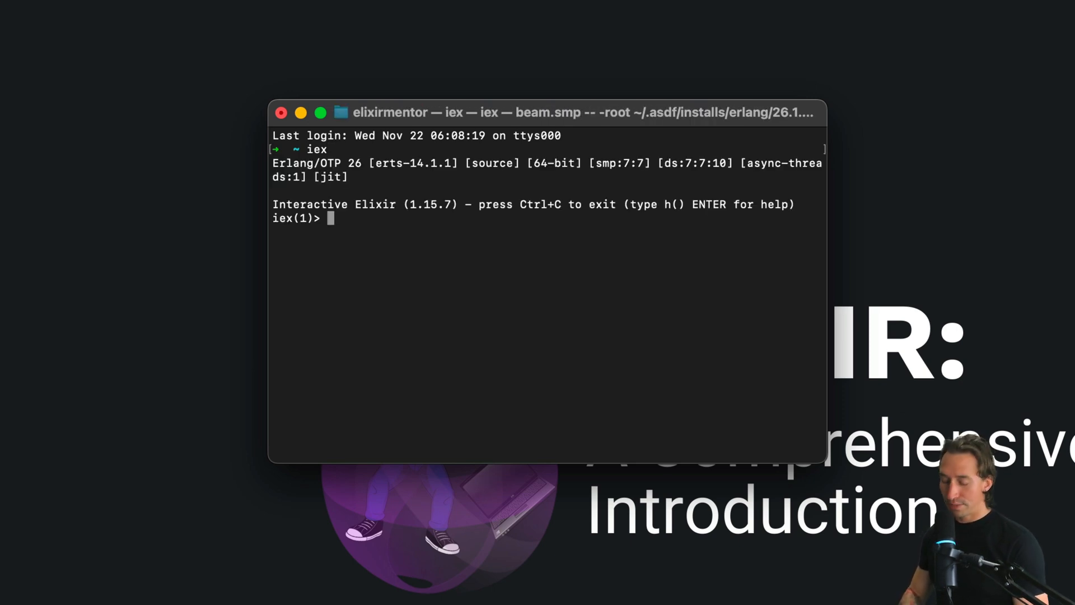
pyautogui.write('[')
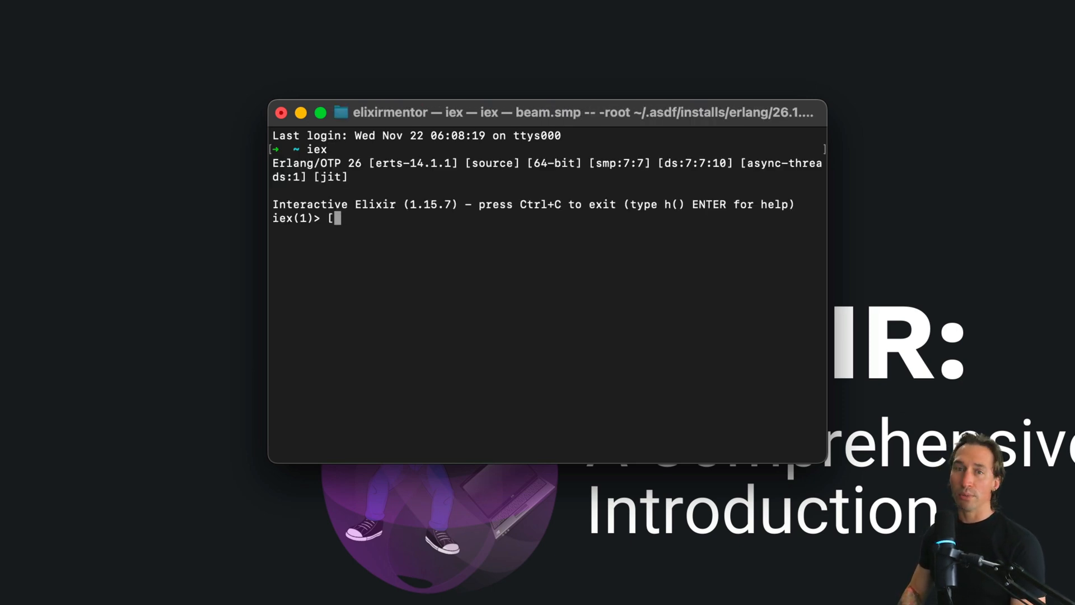
pyautogui.write('1,2,3')
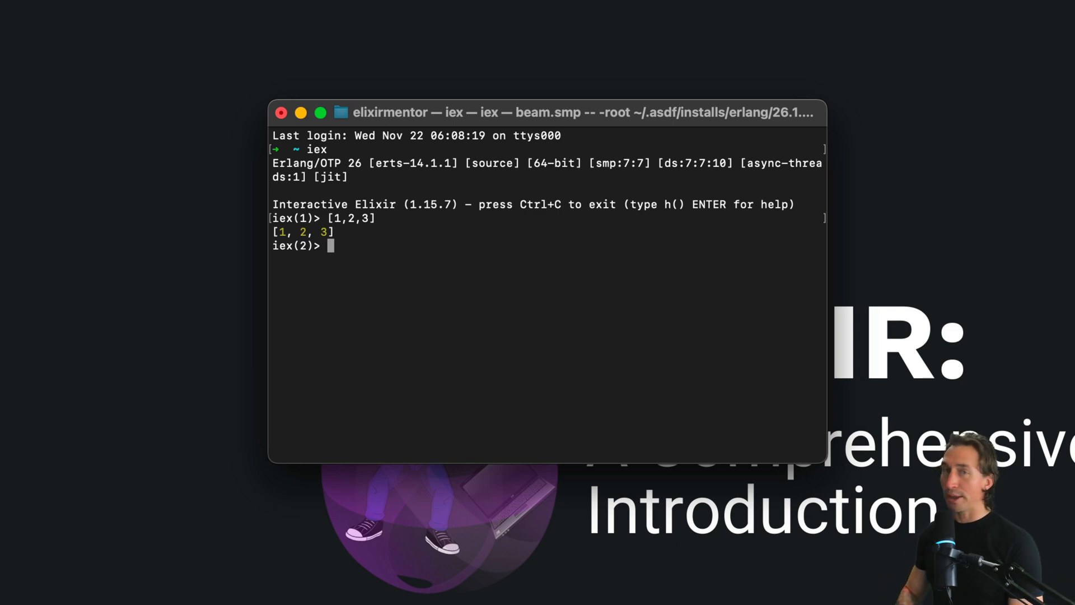
pyautogui.write('hd')
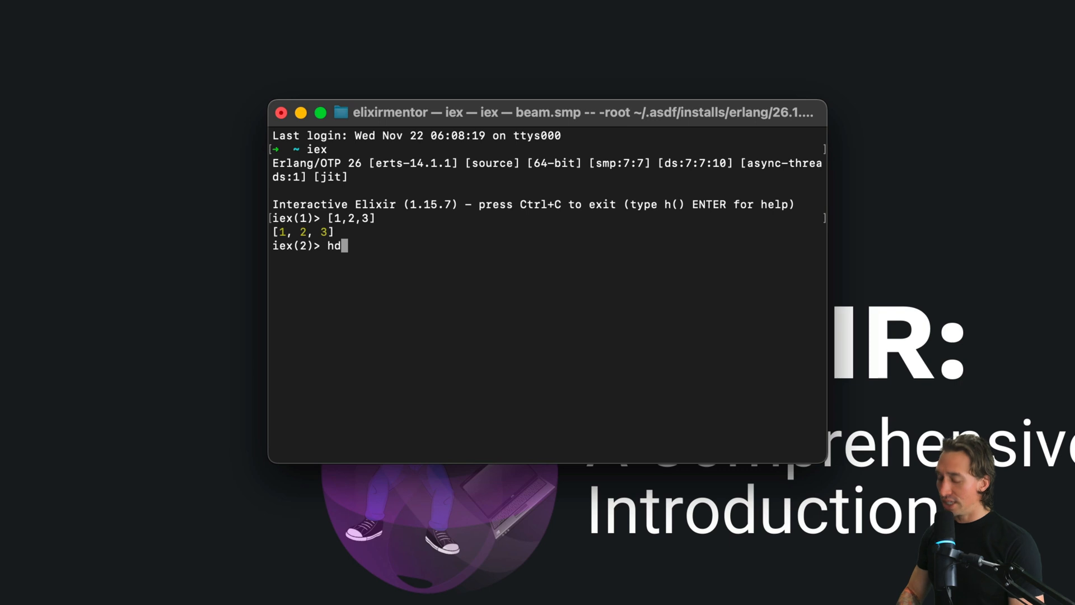
pyautogui.write('[1,')
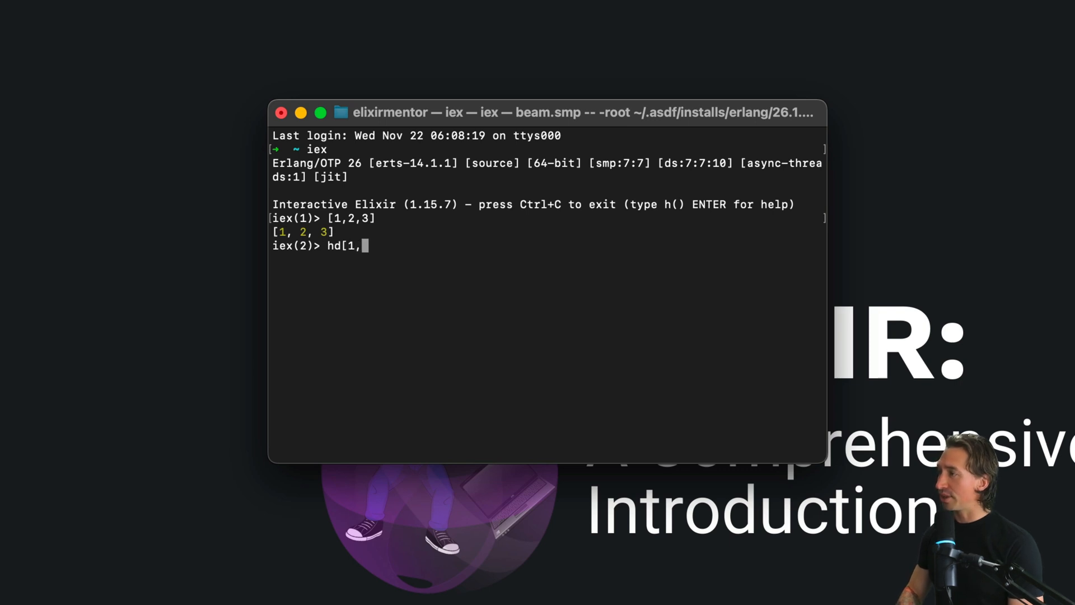
pyautogui.write('2,3')
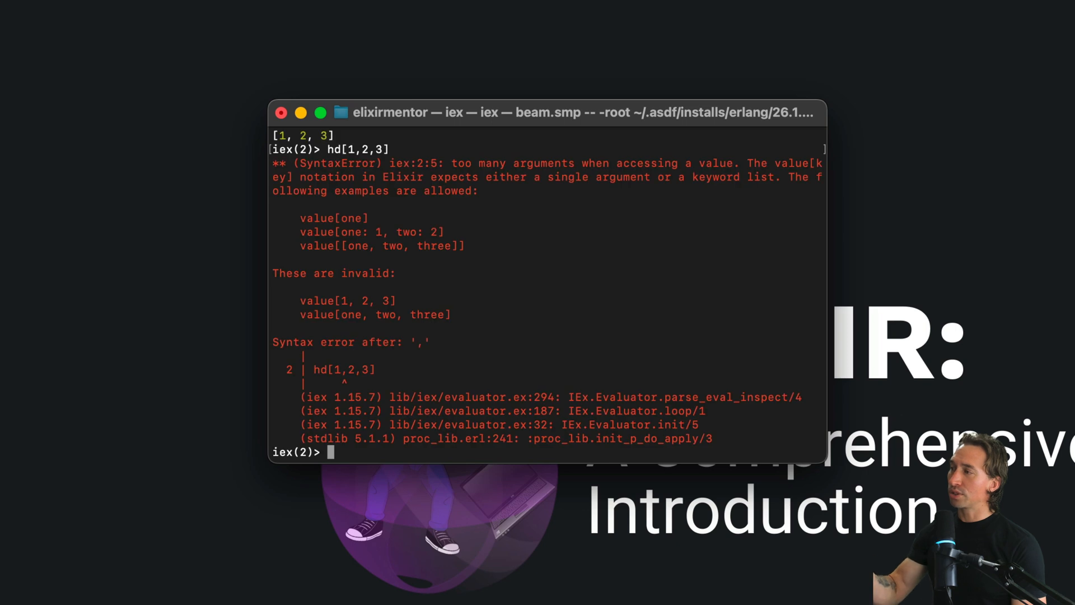
pyautogui.write('hd[1,2,3])')
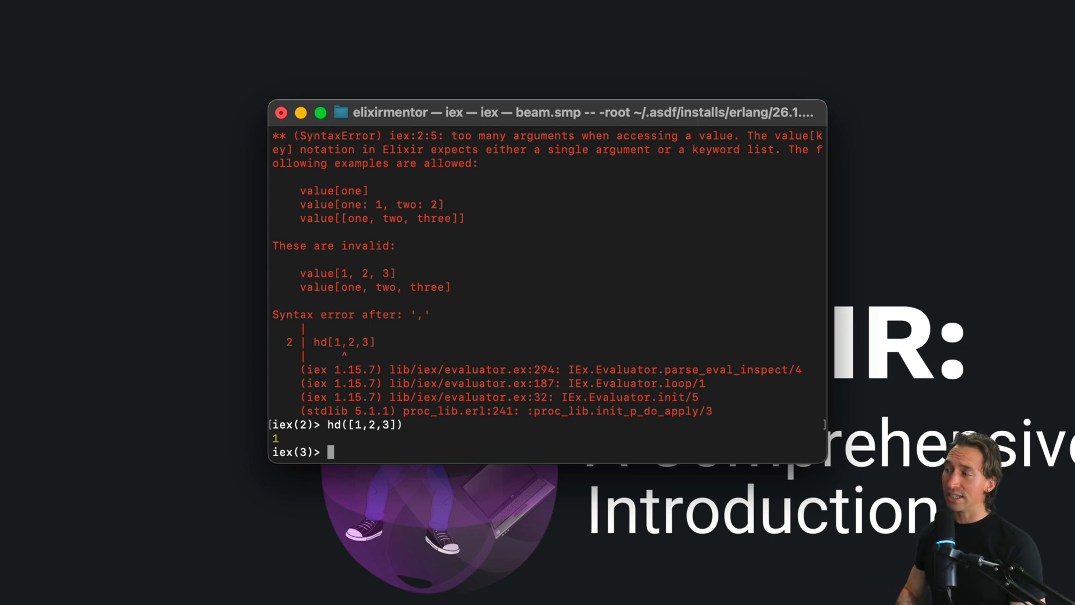
pyautogui.write('tl(')
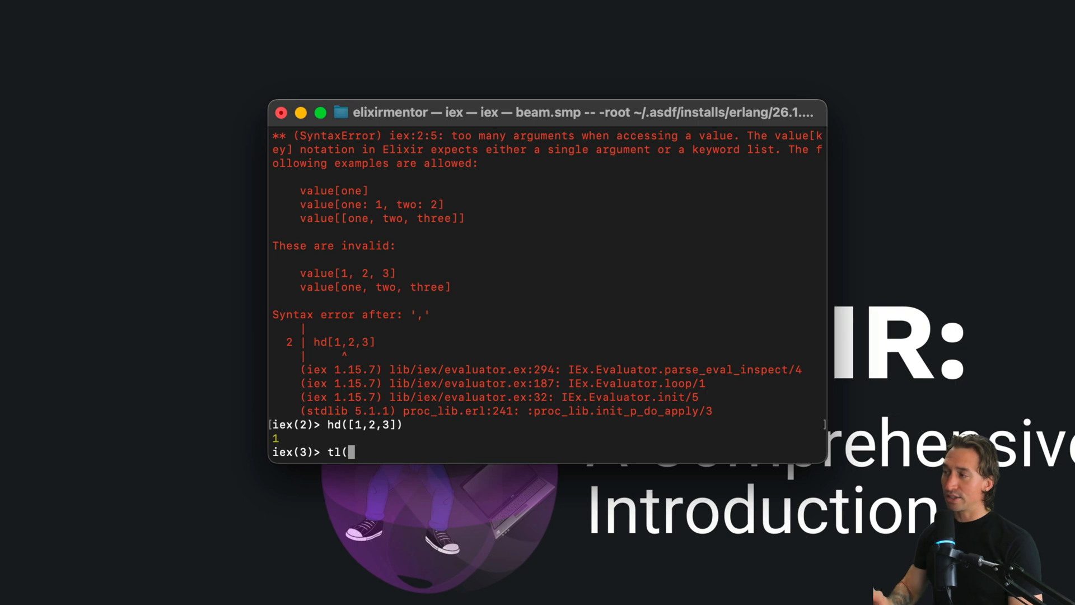
pyautogui.write('[')
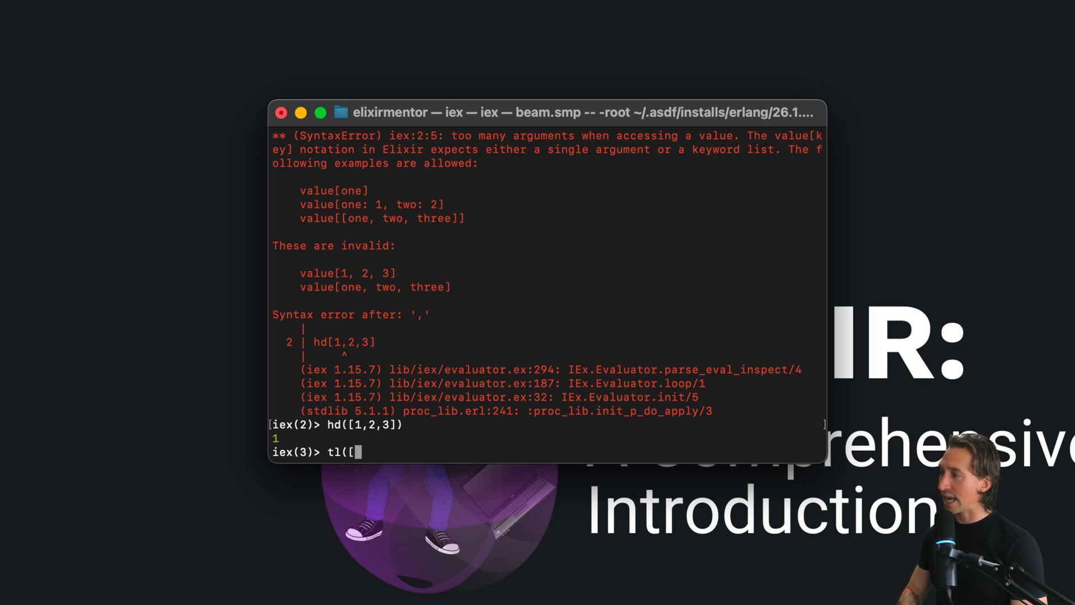
pyautogui.write('1,2,')
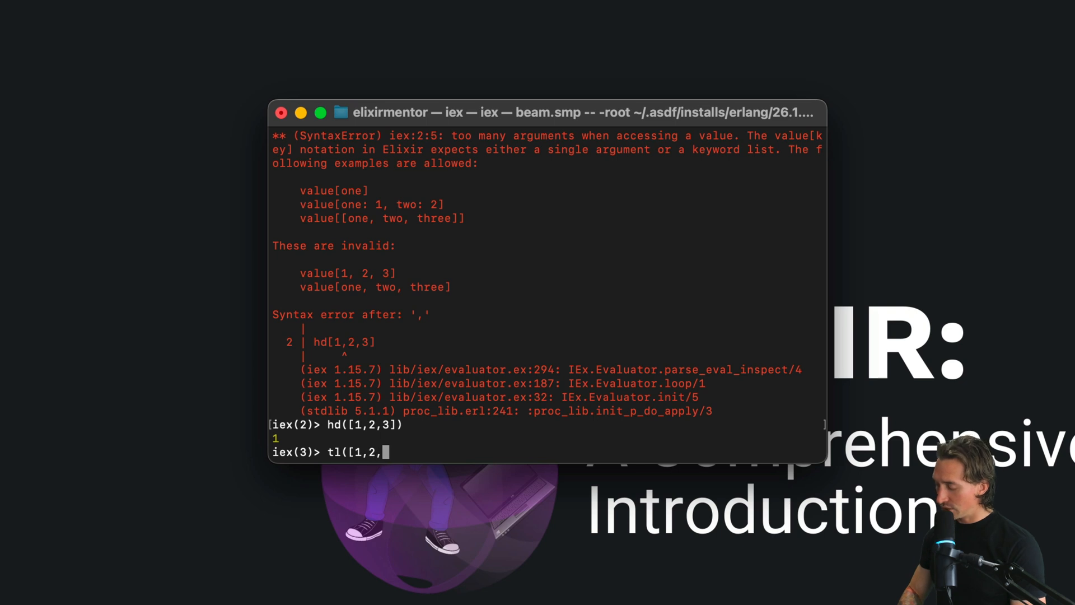
pyautogui.write('3]')
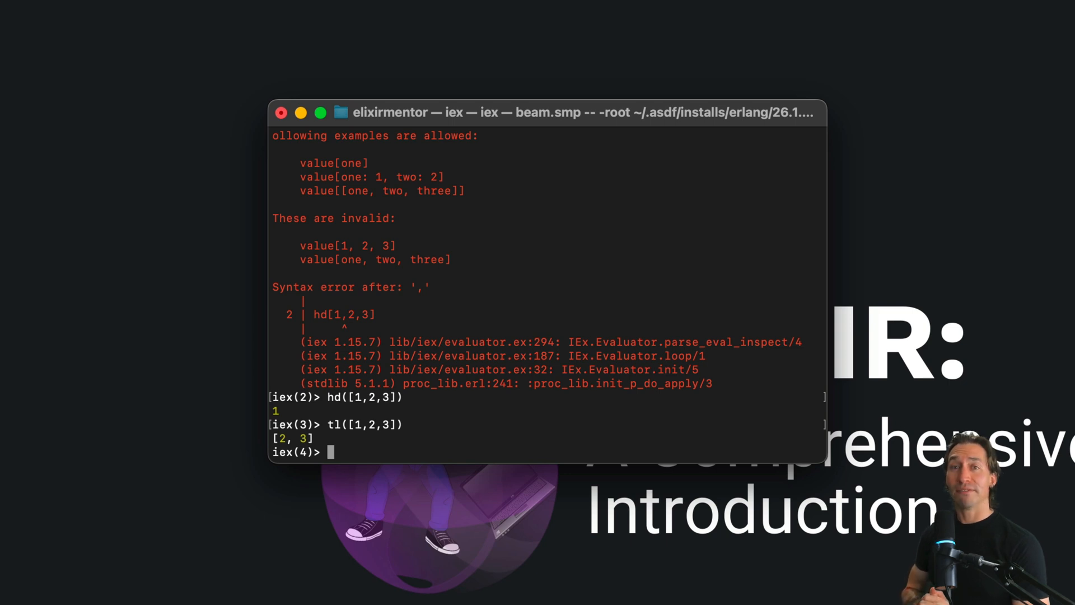
pyautogui.write('[')
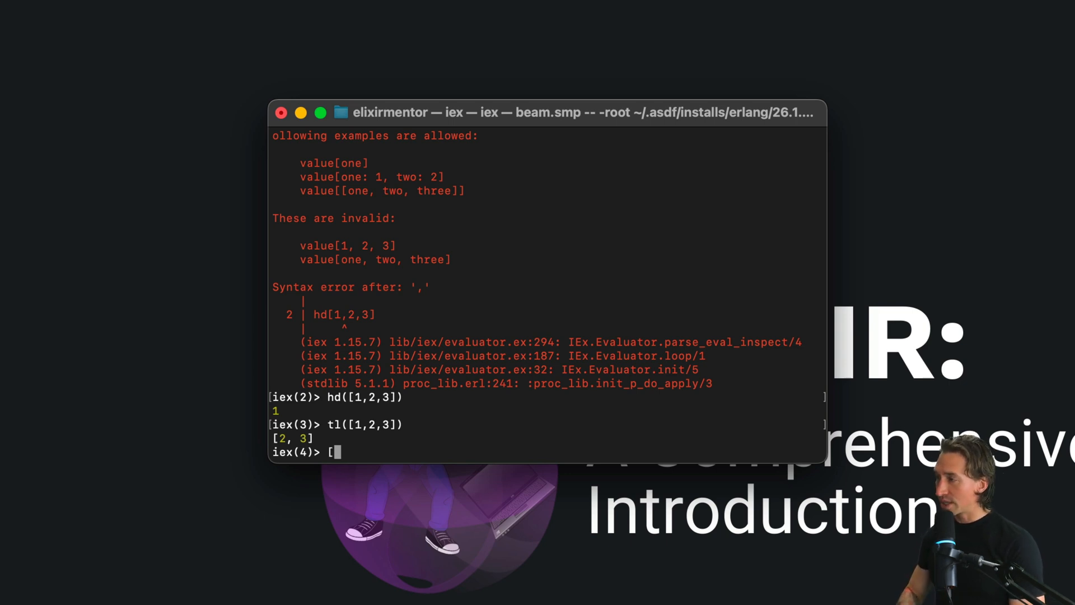
pyautogui.write('1 |')
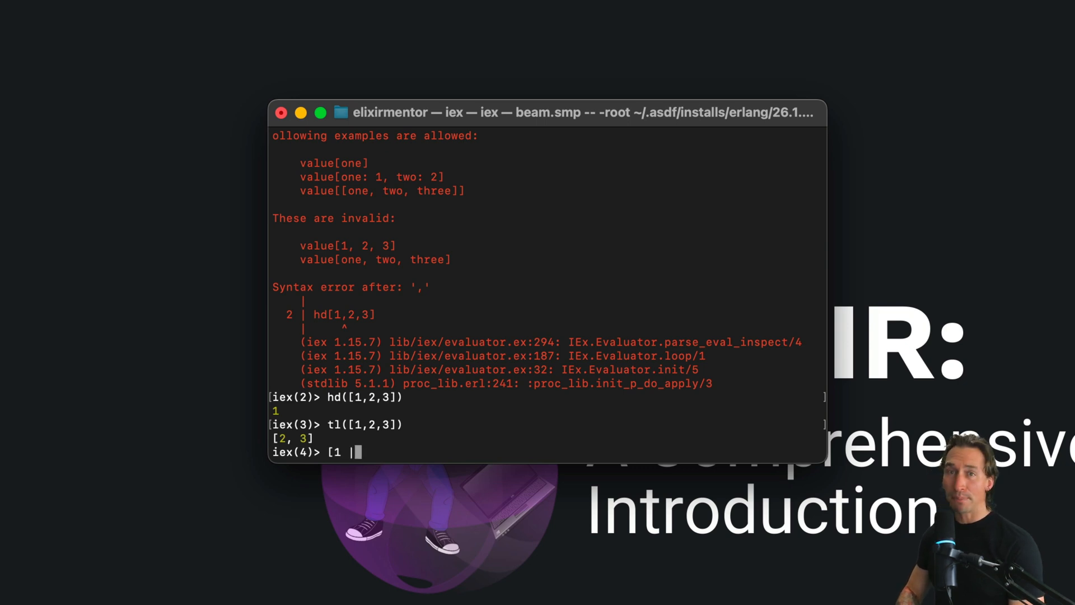
pyautogui.write('[')
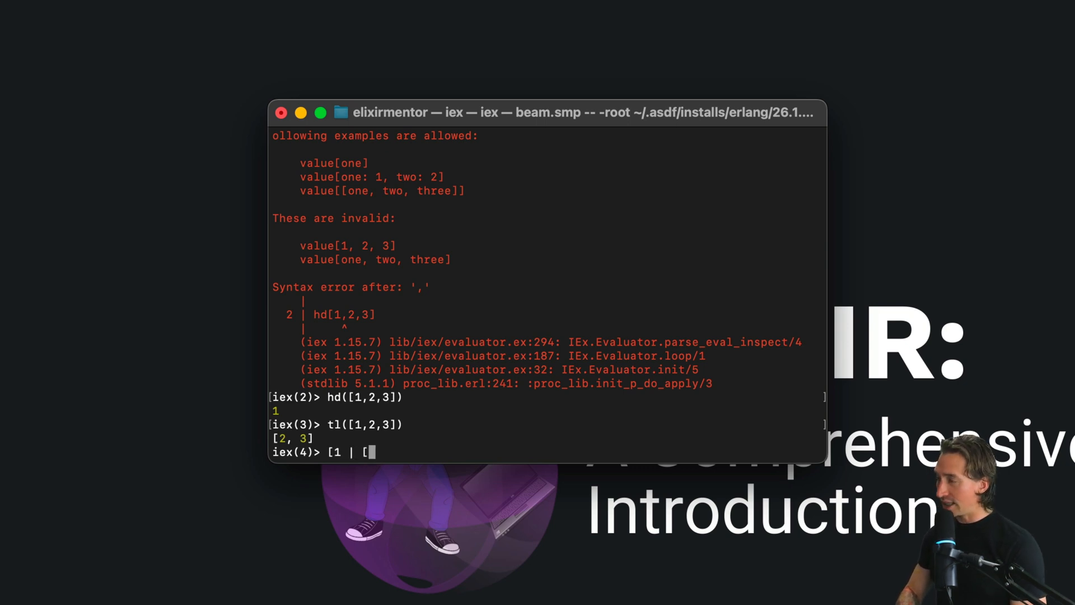
pyautogui.write('2,3]')
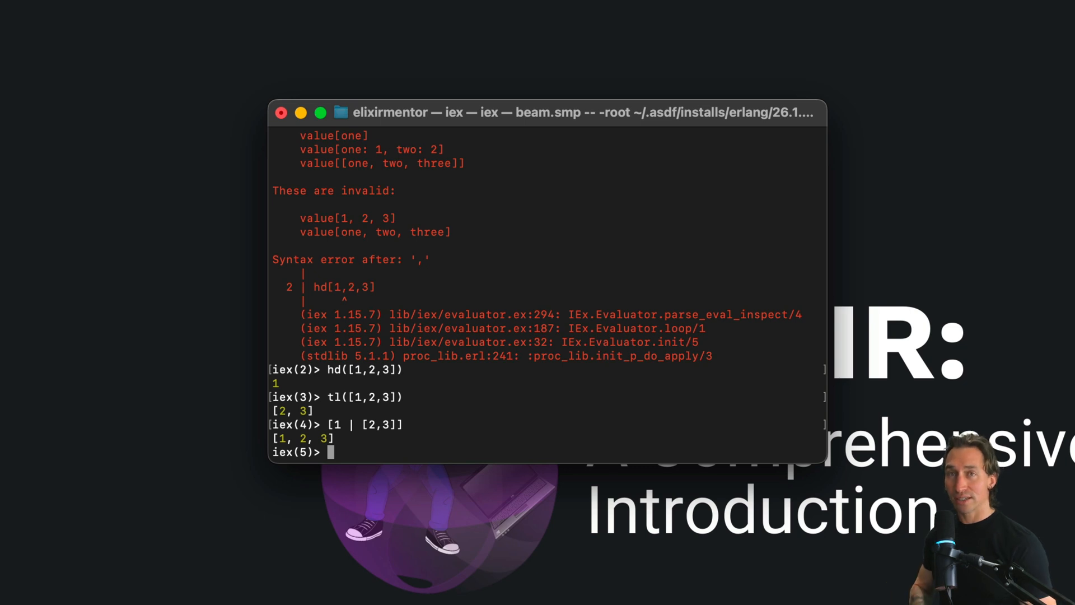
pyautogui.write('[1')
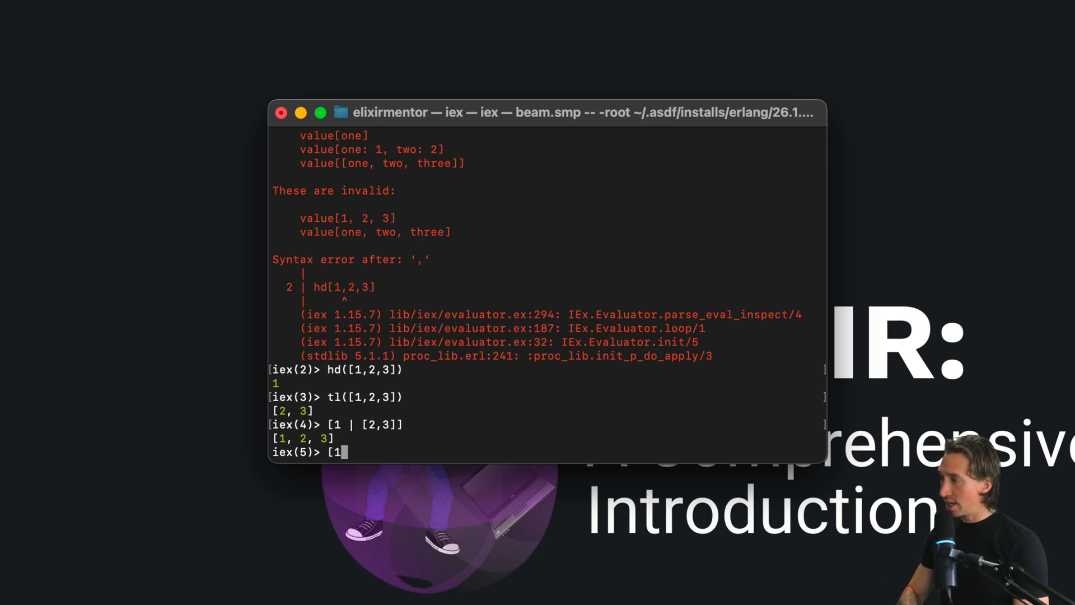
pyautogui.write(',2]')
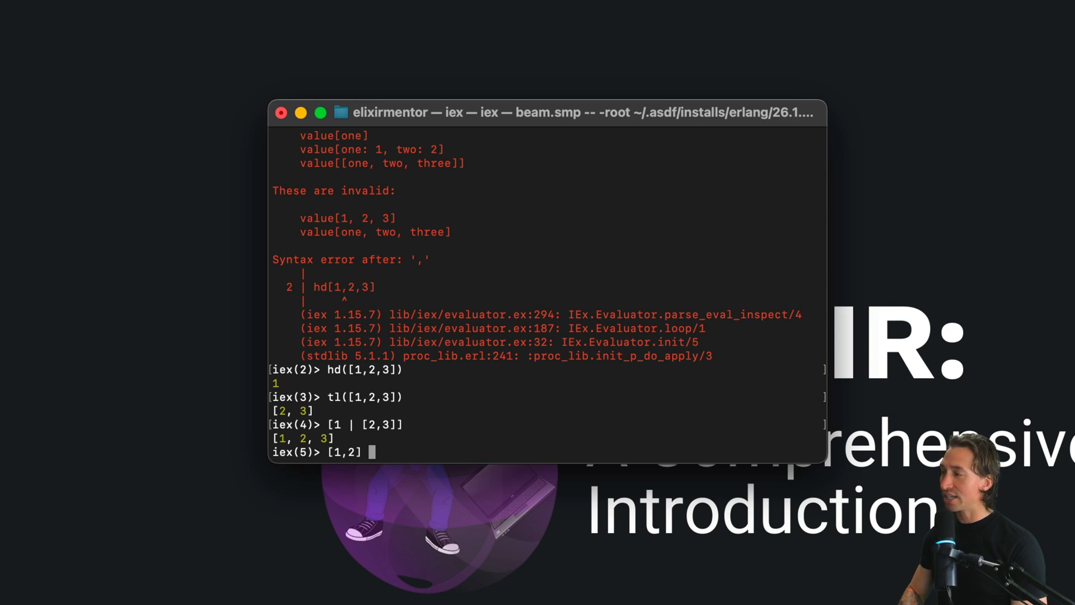
pyautogui.write('++')
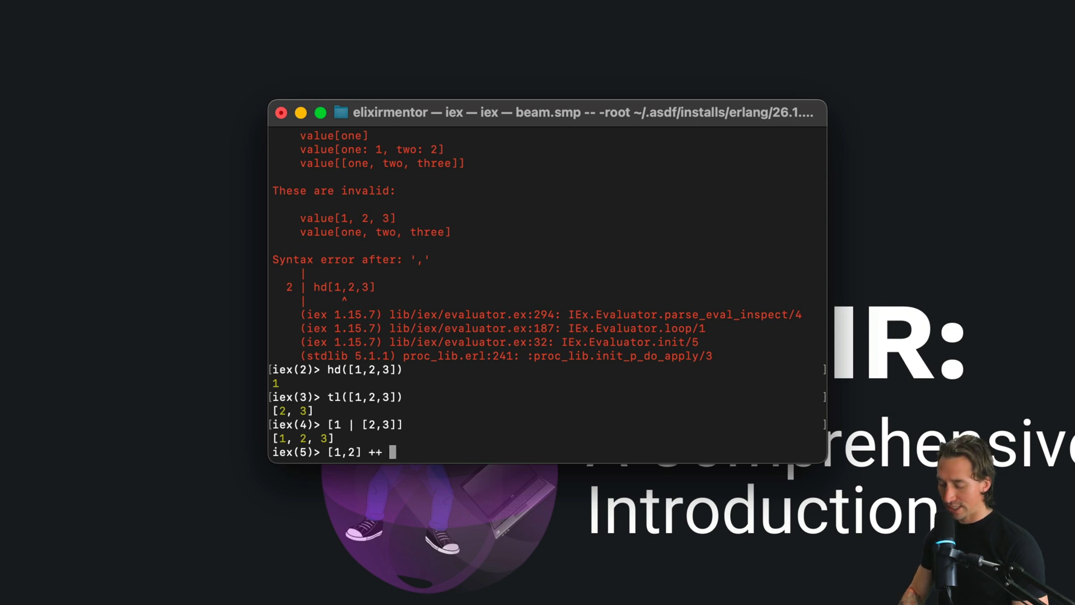
pyautogui.write('[3,')
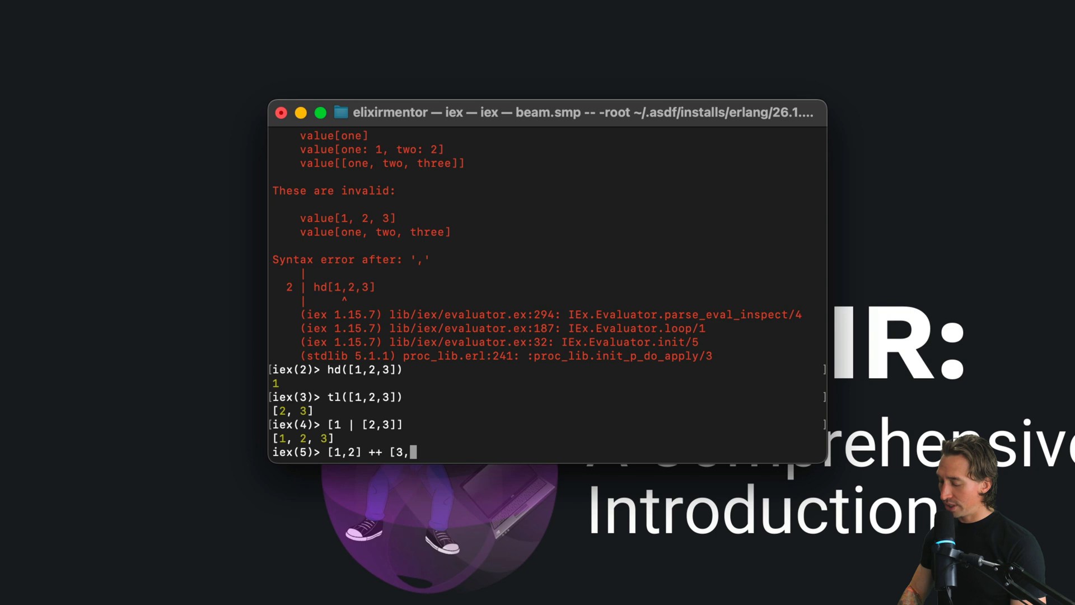
pyautogui.write('4]')
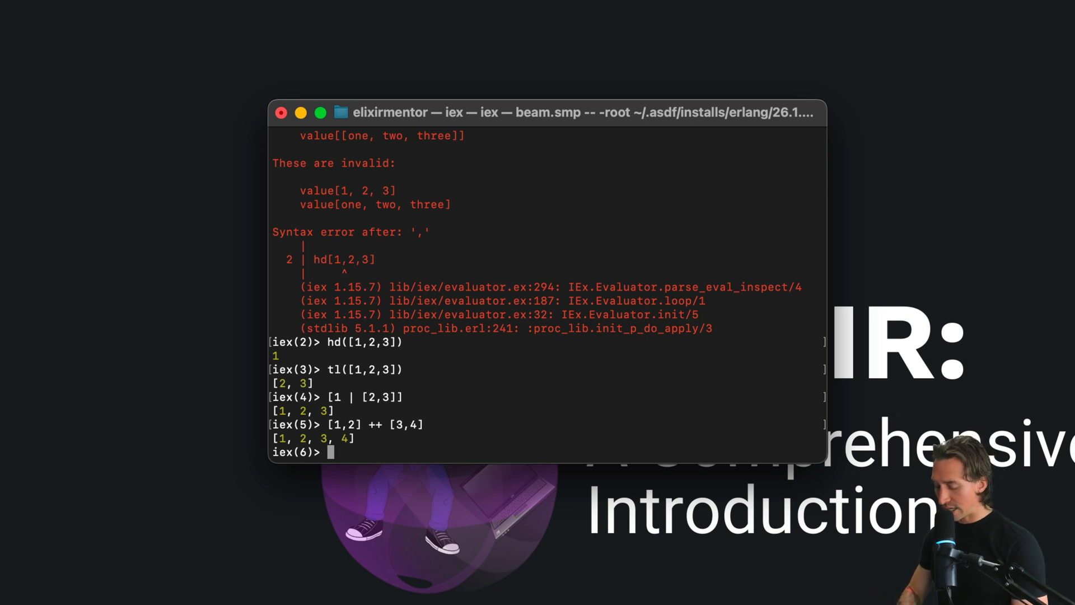
pyautogui.write('[')
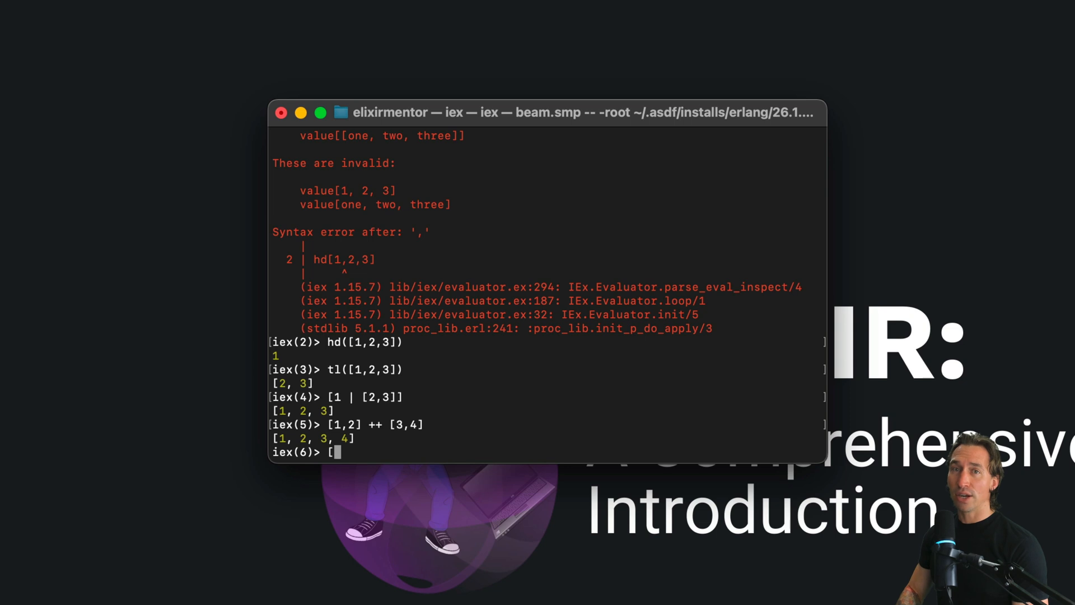
pyautogui.write('1,2,3,')
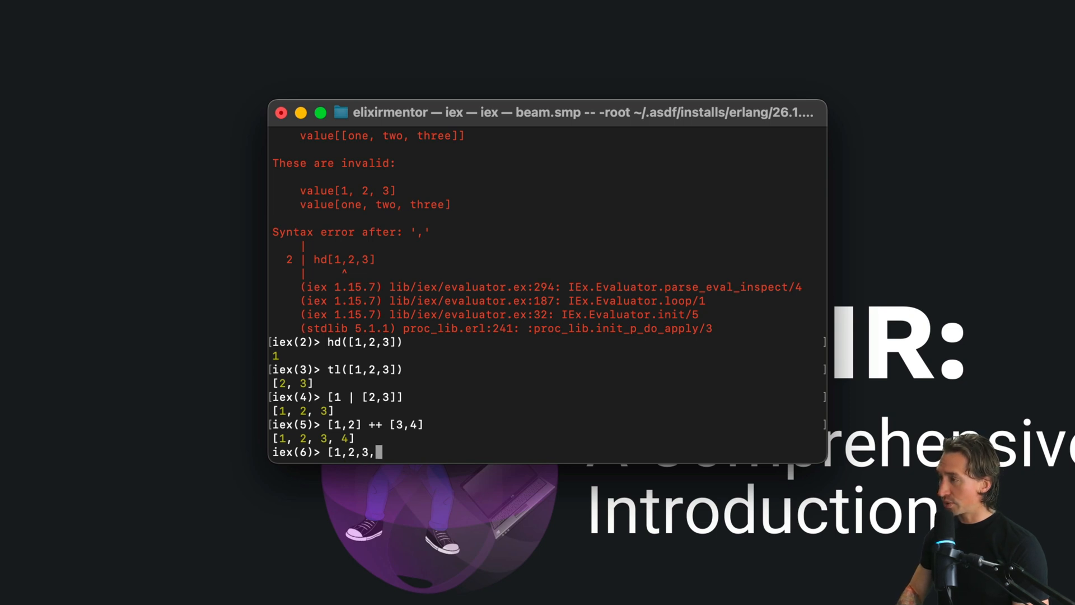
pyautogui.write('2')
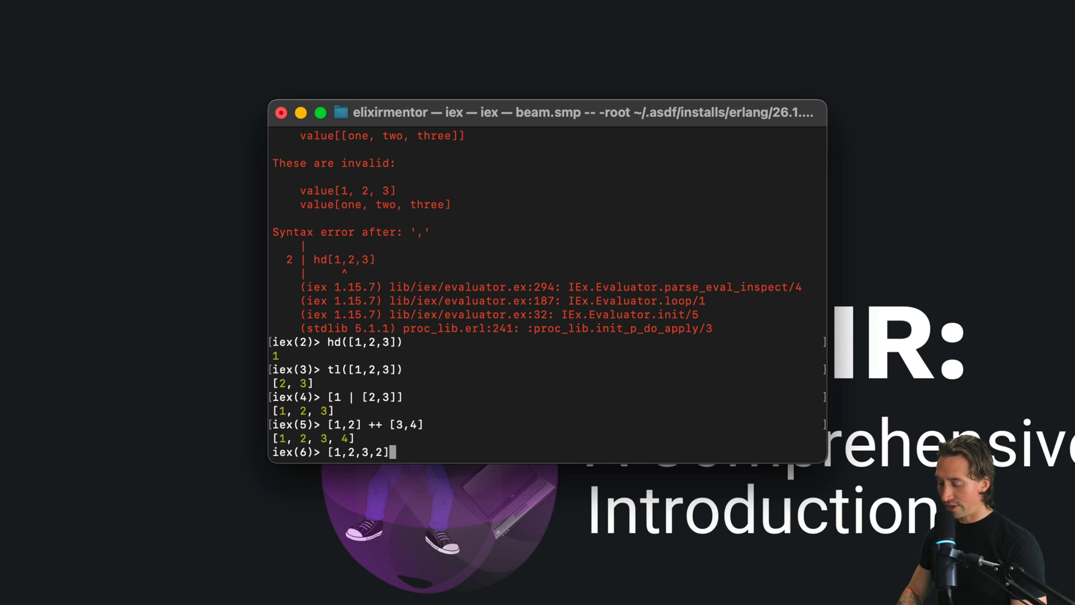
pyautogui.write('--')
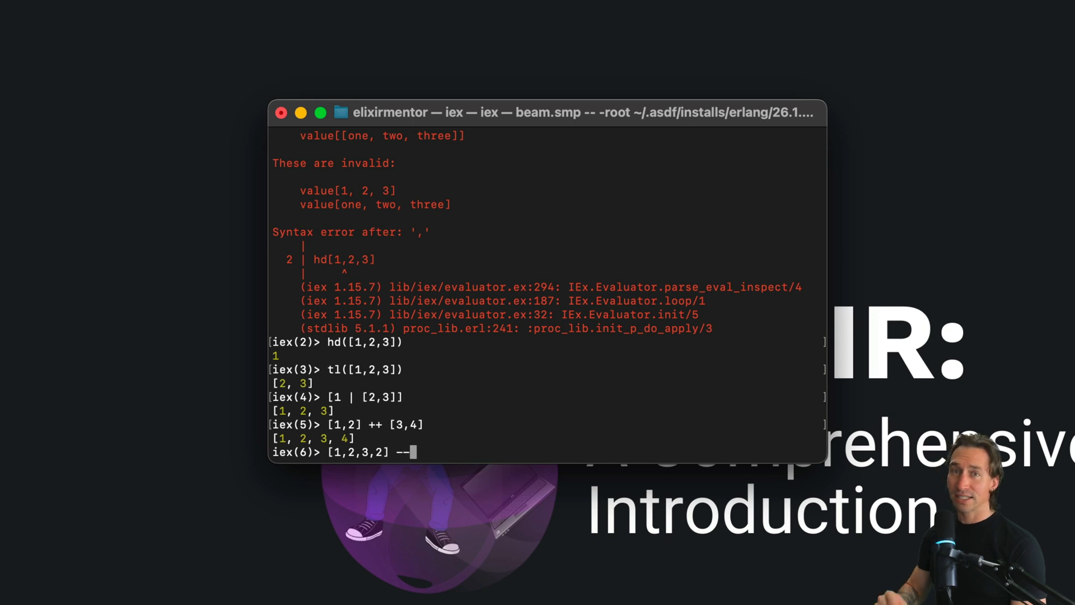
pyautogui.write('[')
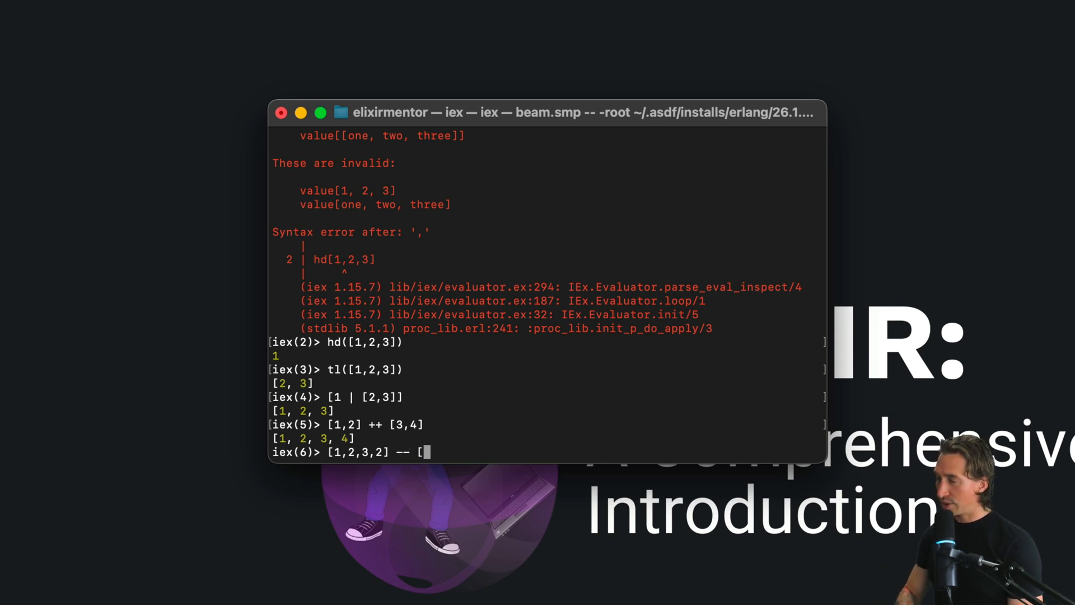
pyautogui.write('2]')
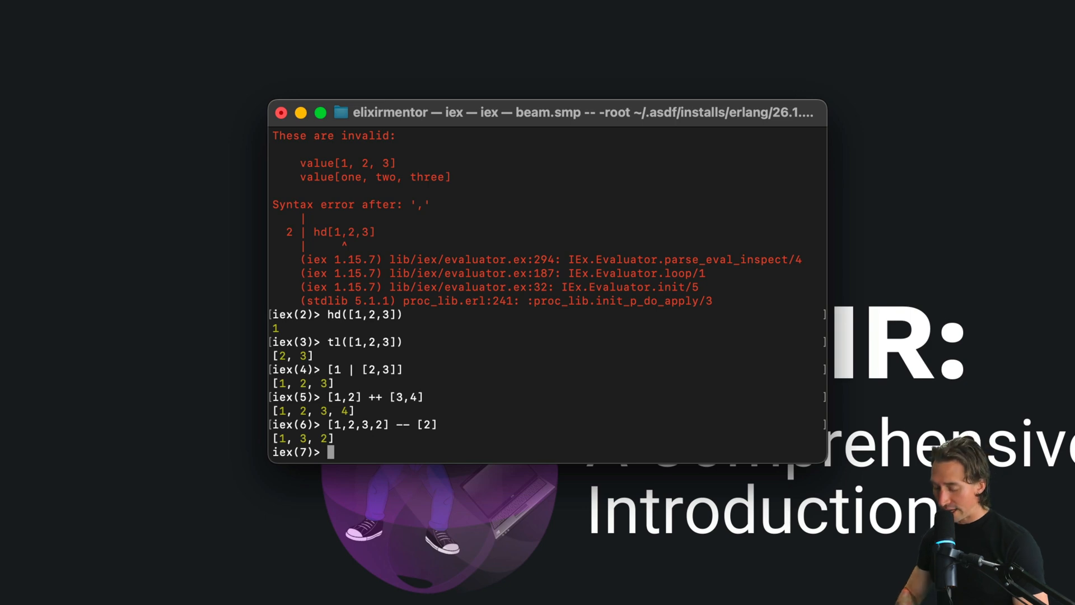
pyautogui.write('[]')
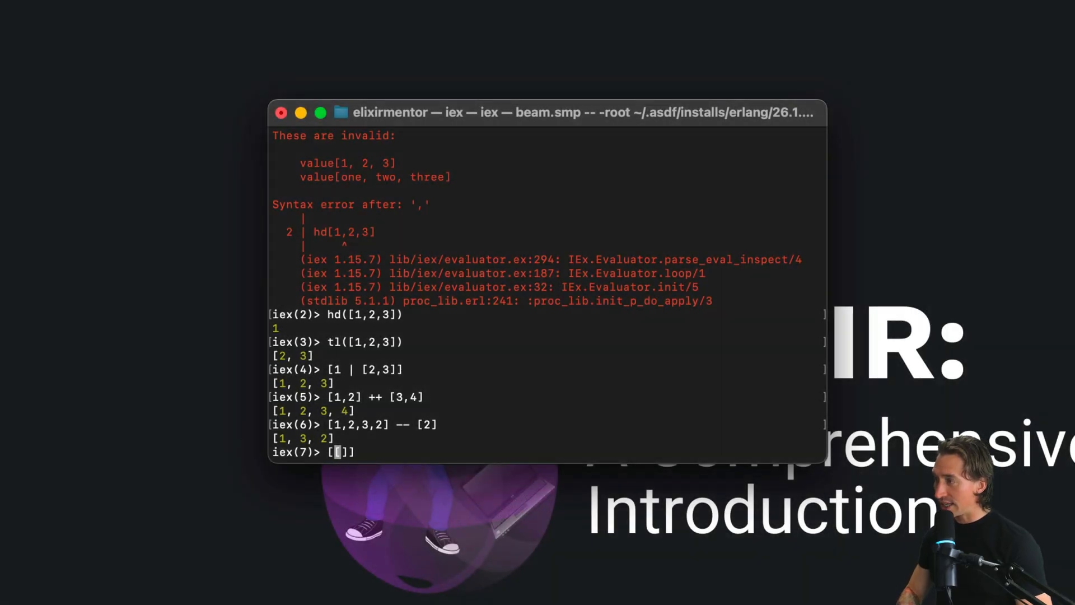
pyautogui.write('[')
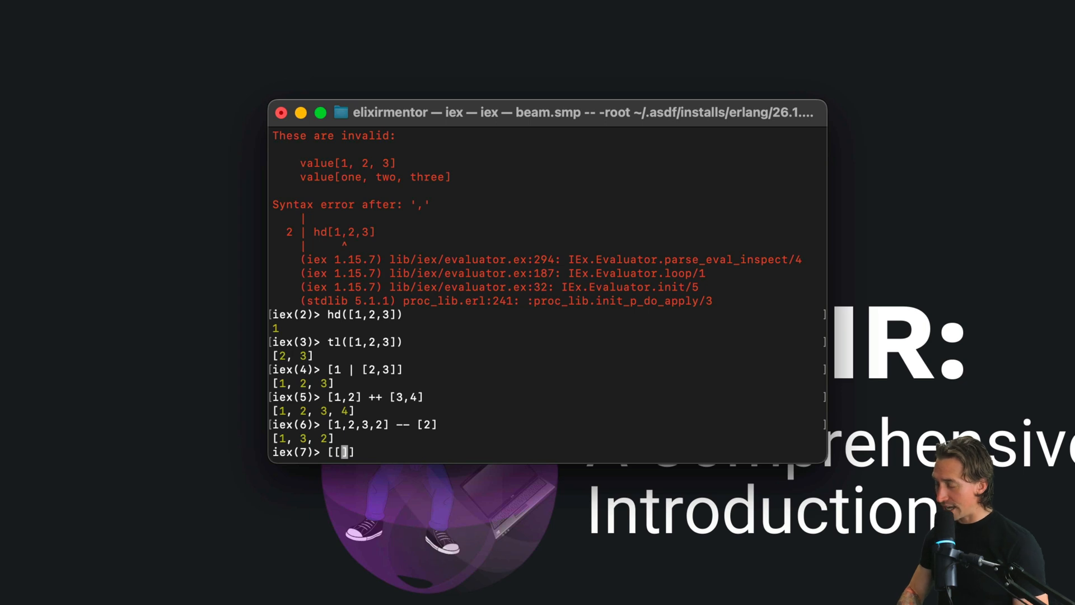
pyautogui.write('1,2]')
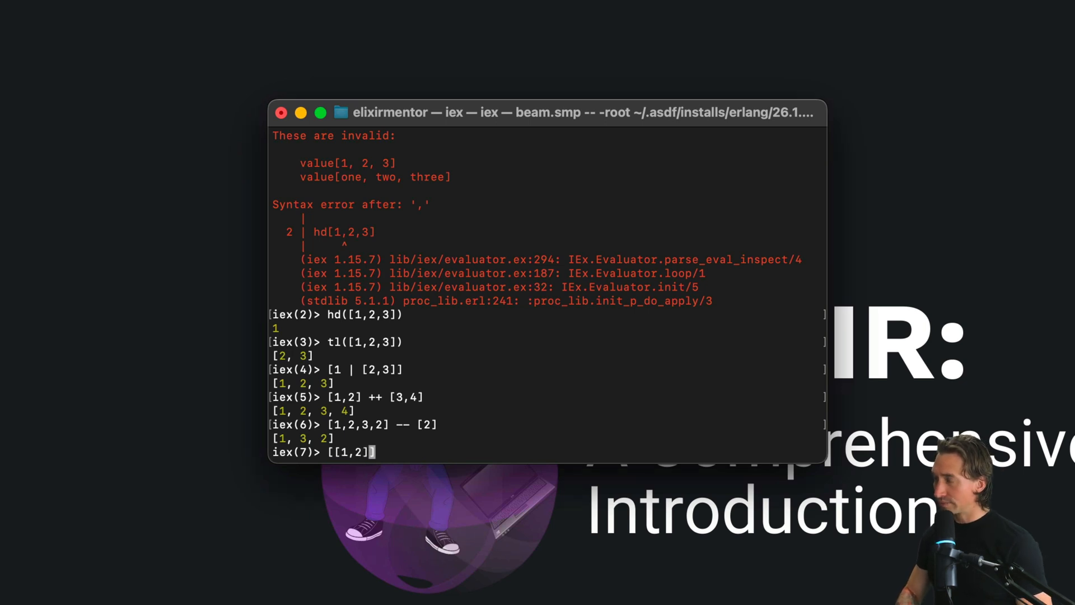
pyautogui.write(',')
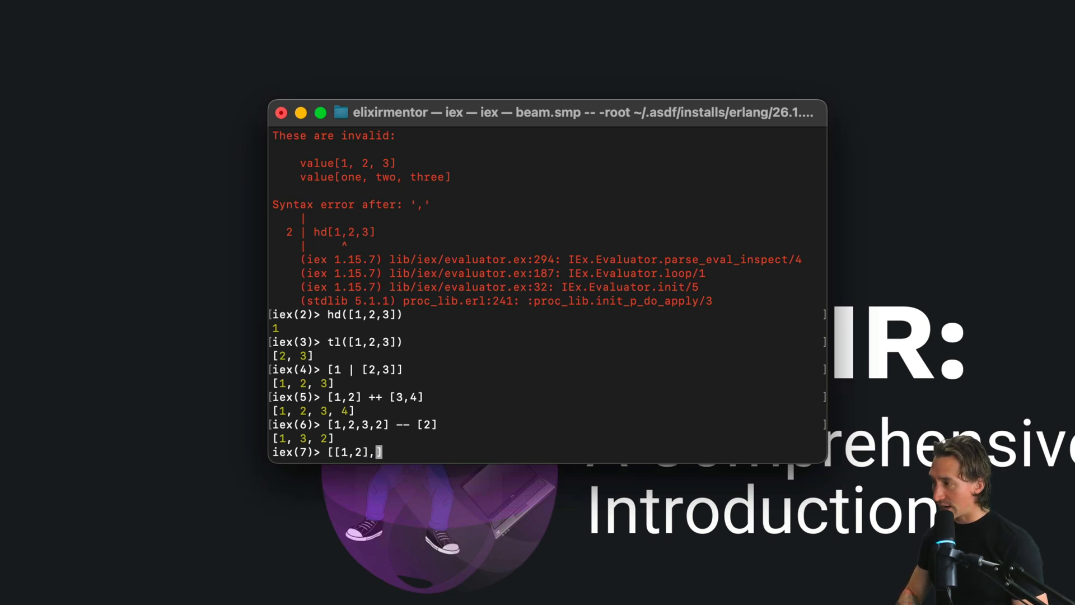
pyautogui.write('[]]')
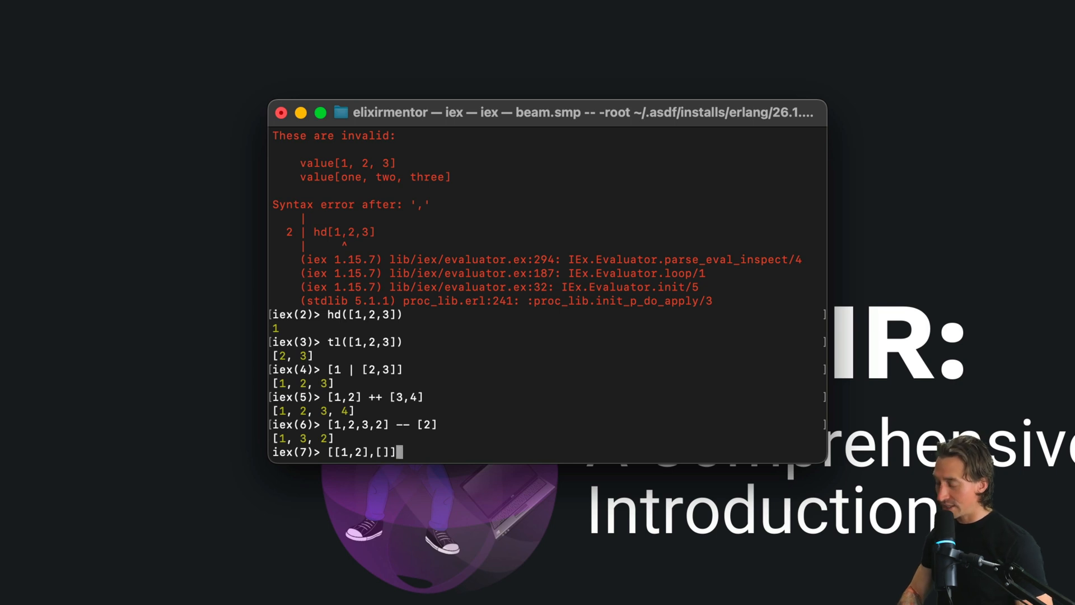
pyautogui.write('3,')
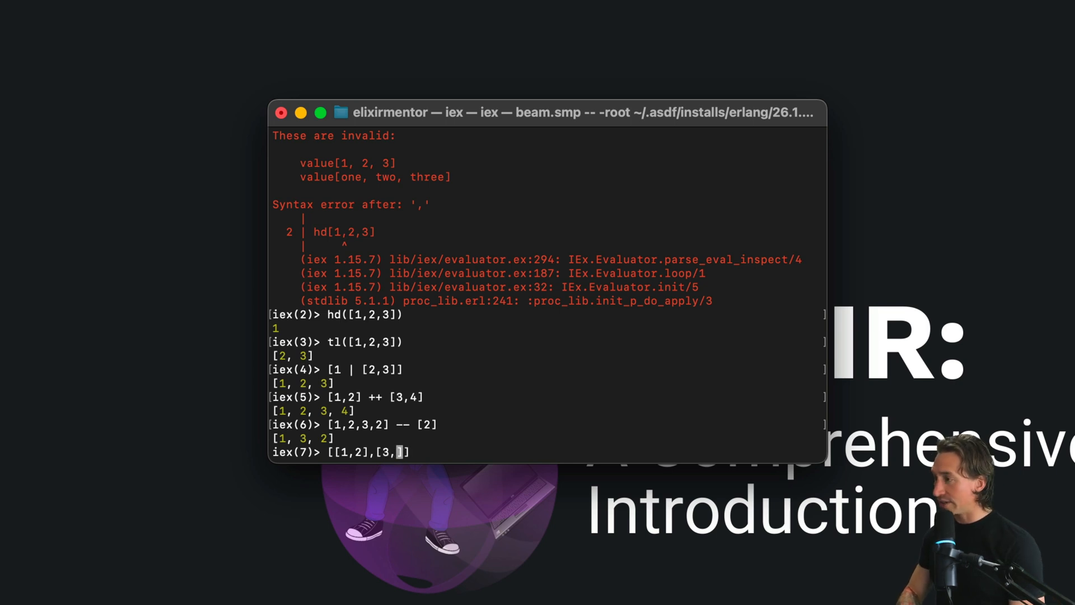